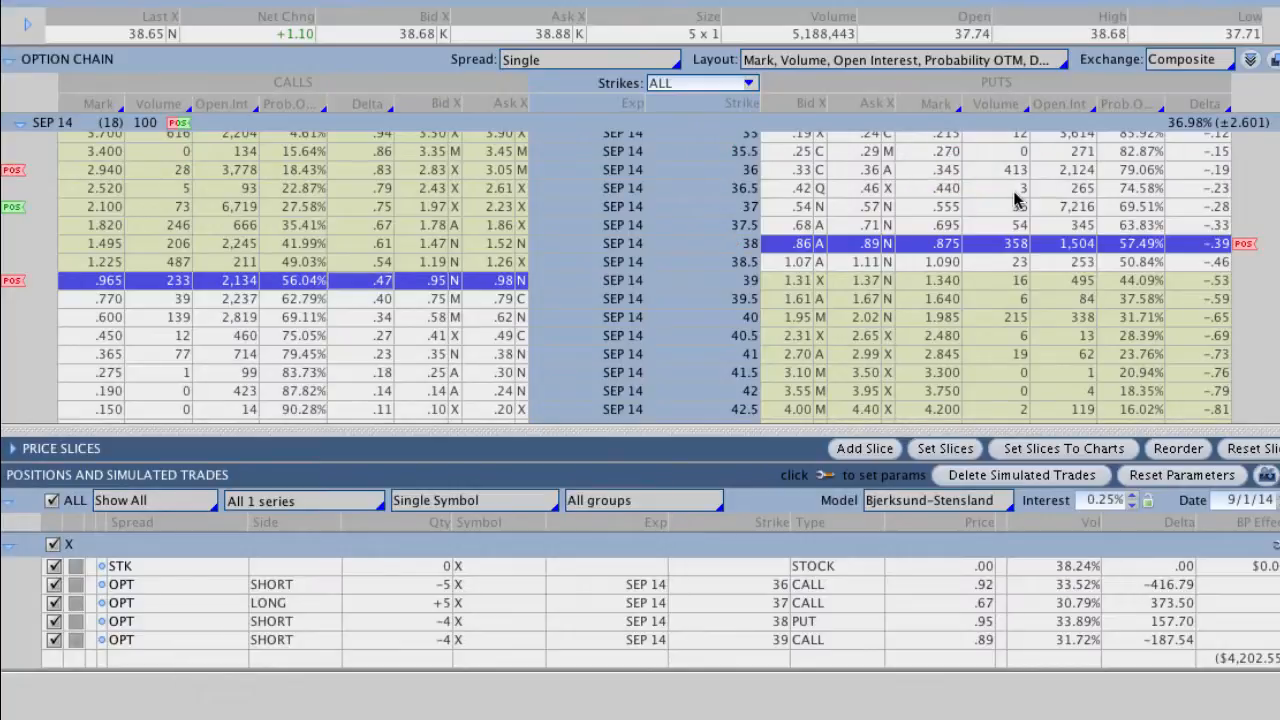
mouse_move(1048, 244)
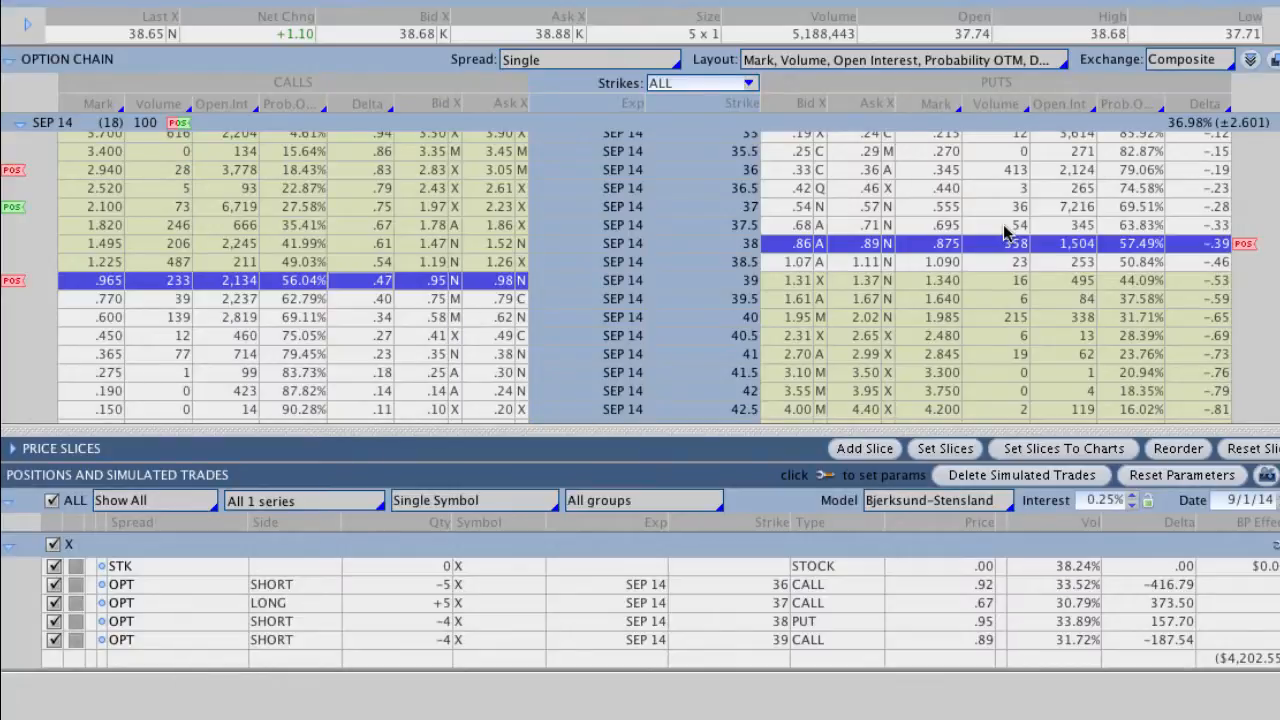
mouse_move(708, 388)
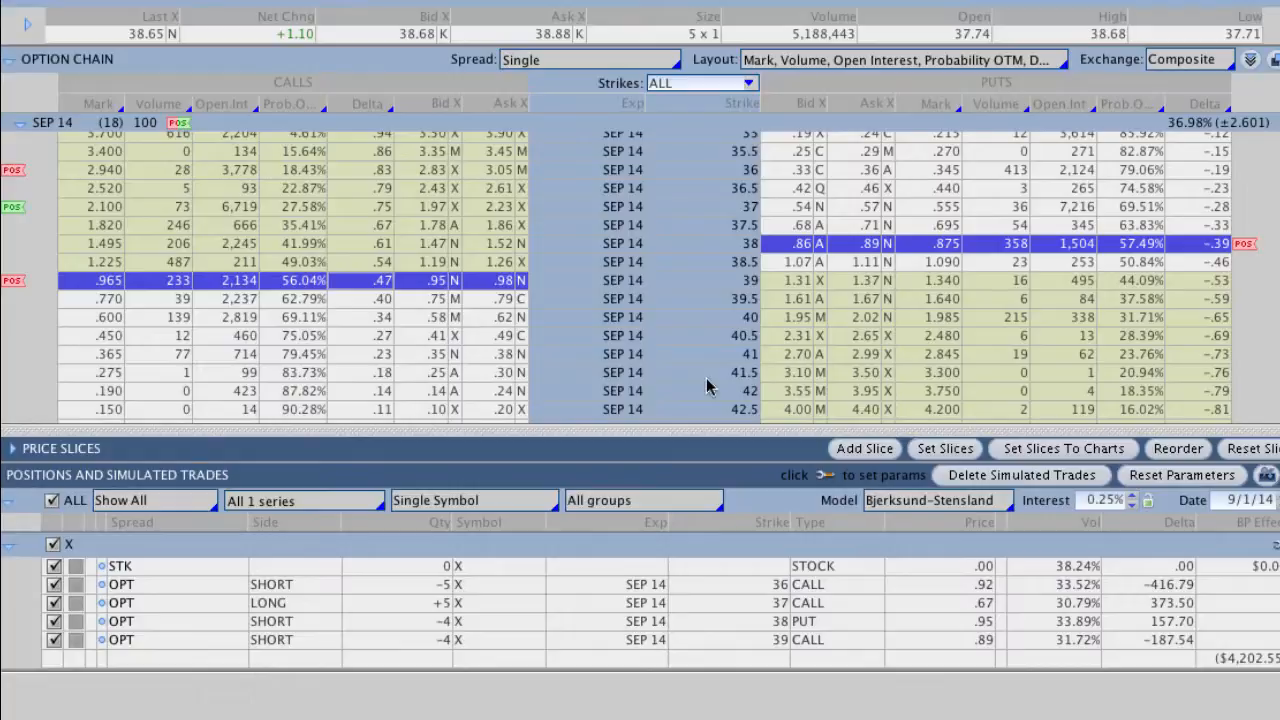
mouse_move(588, 364)
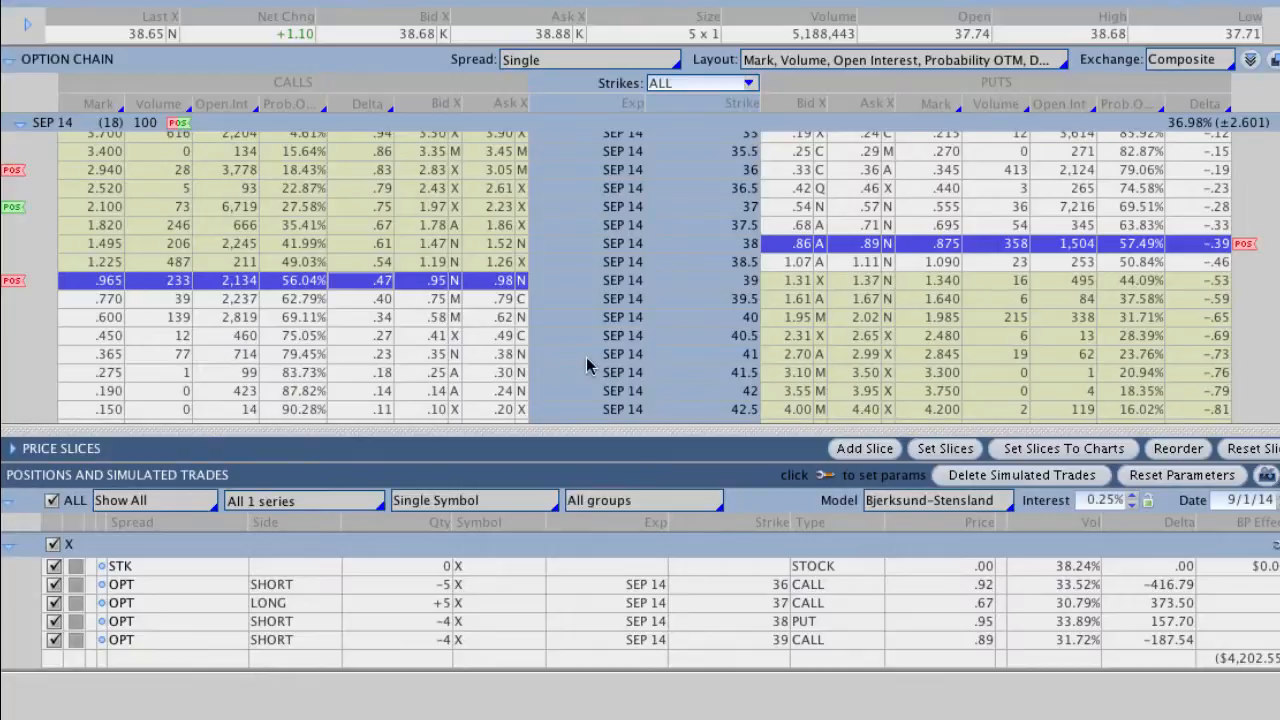
mouse_move(378, 560)
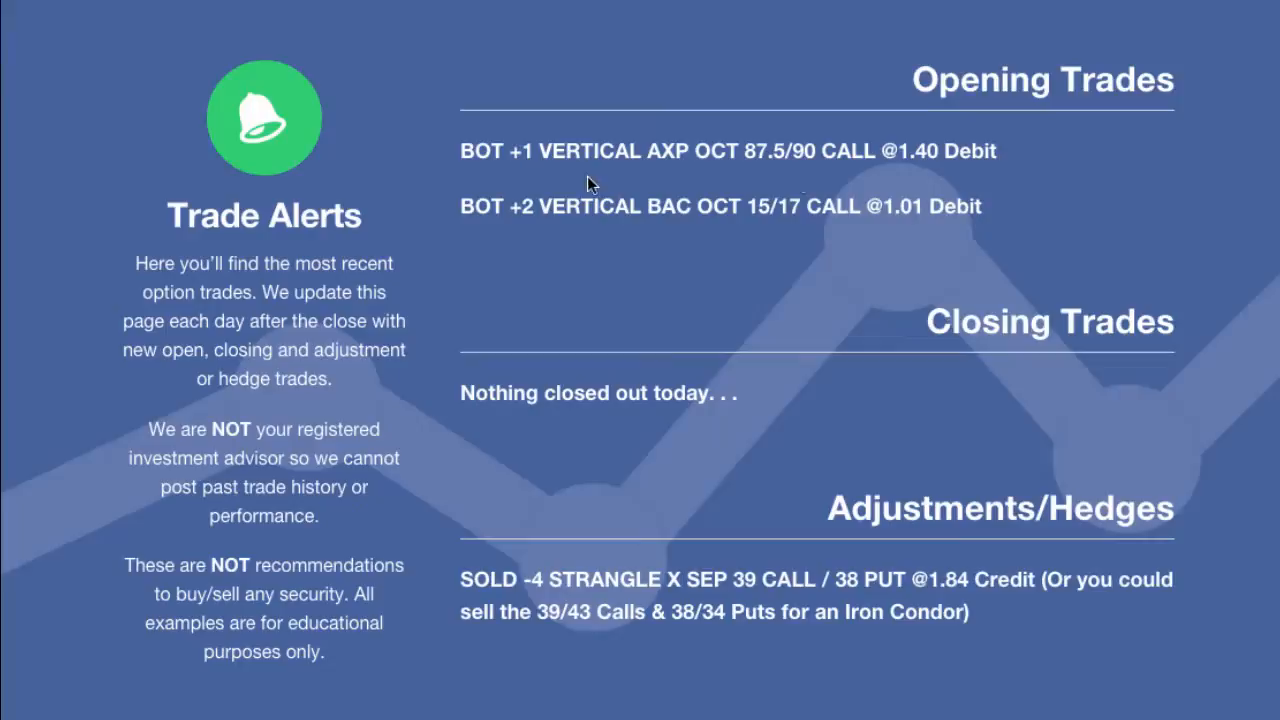
Step: Draw a red underline beneath the AXP vertical call entry in Opening Trades
drag(536, 172, 1000, 164)
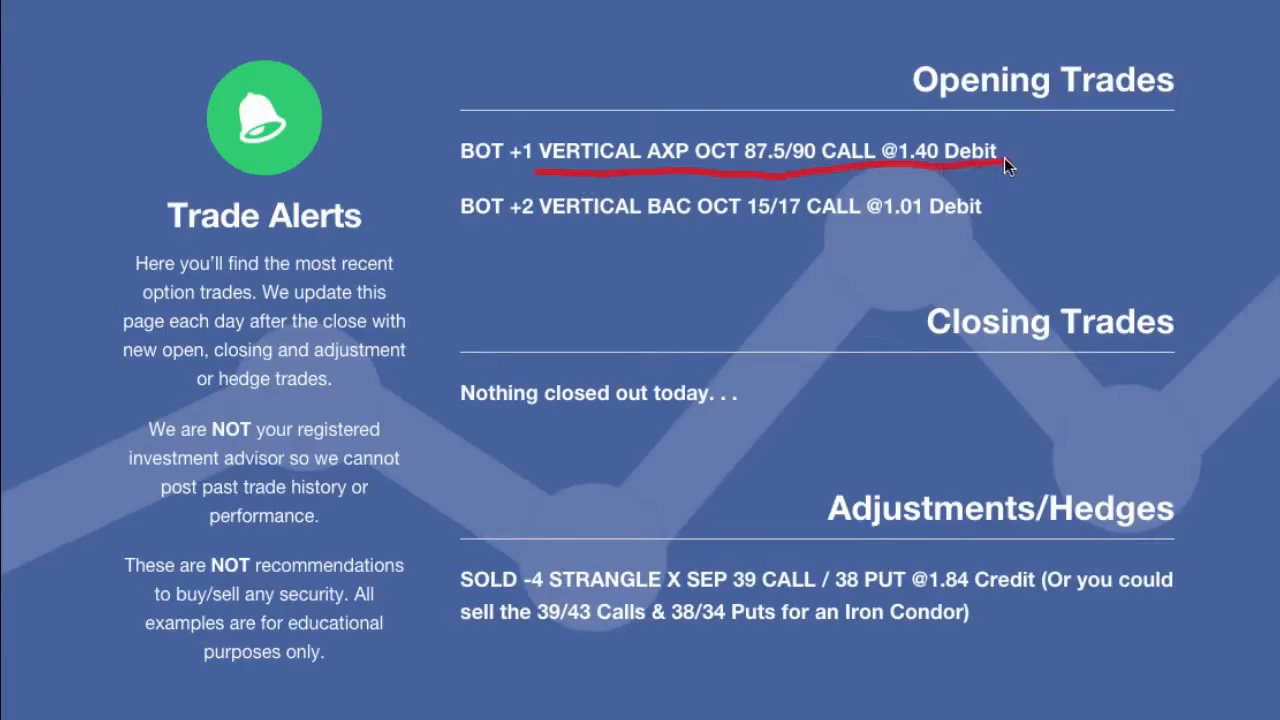